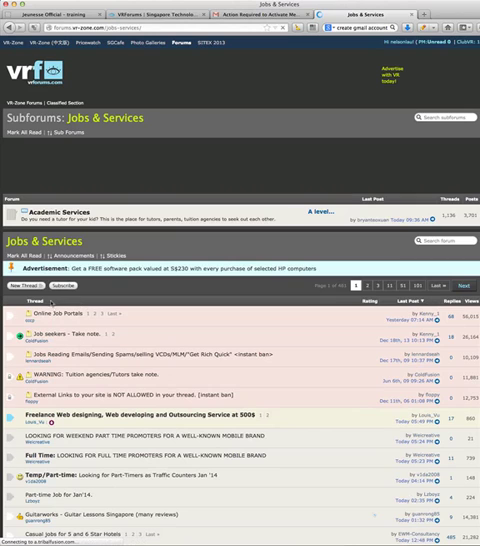
# Step: Sign in to VRForums with username 'vr' when New Thread in Jobs & Services asks for login
pyautogui.click(28, 286)
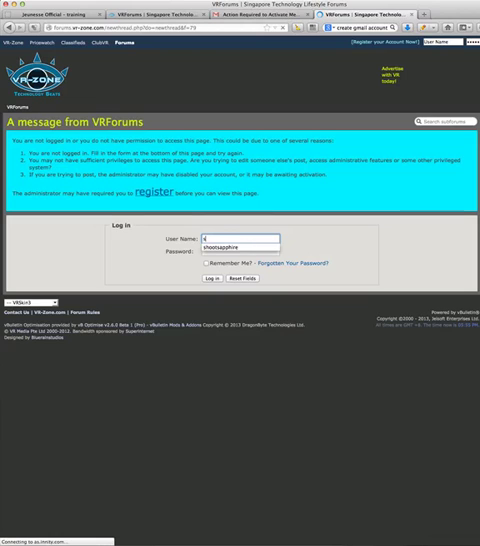
pyautogui.write('vr')
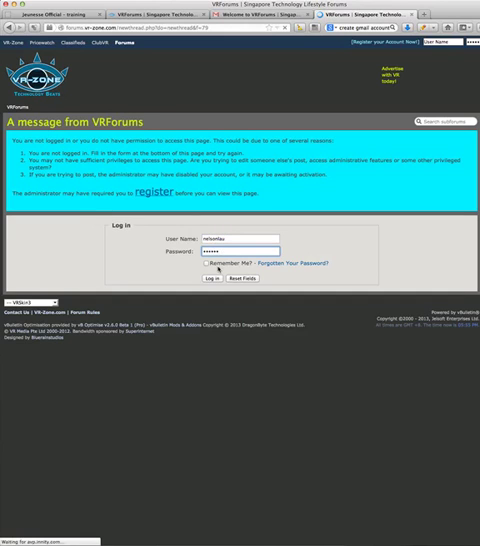
pyautogui.click(212, 280)
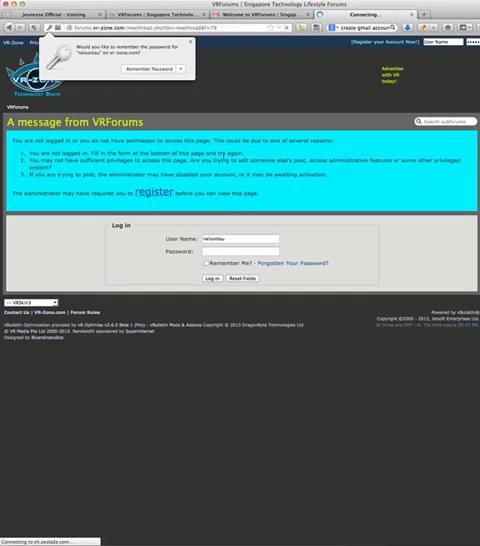
pyautogui.moveTo(188, 96)
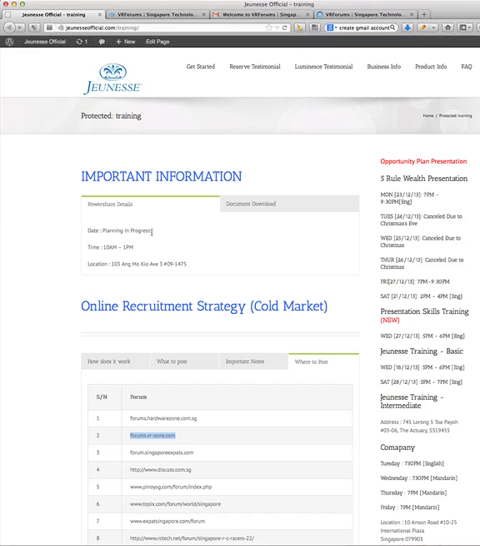
# Step: Copy the sample job ad text from the 'What to post' recruitment section
pyautogui.scroll(-3)
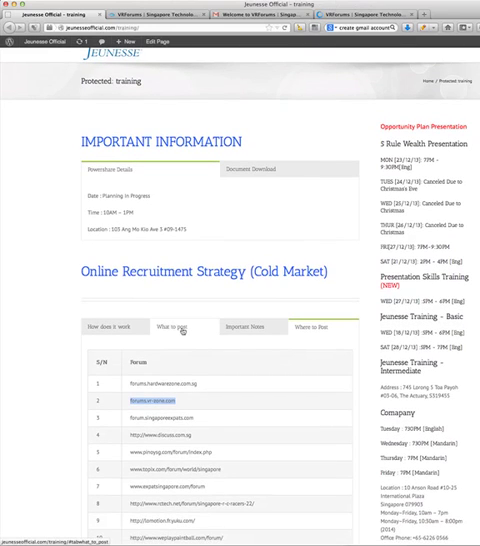
pyautogui.click(176, 326)
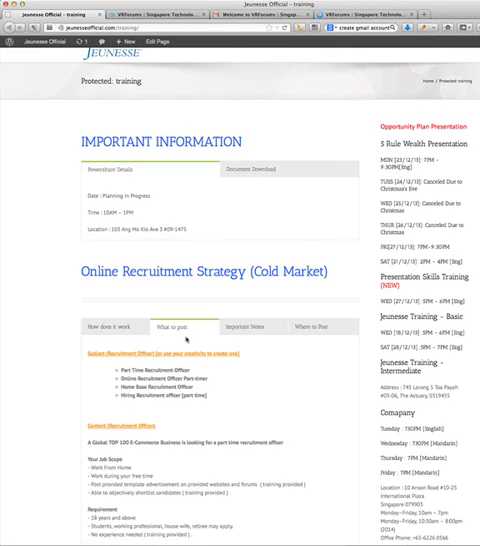
pyautogui.scroll(-3)
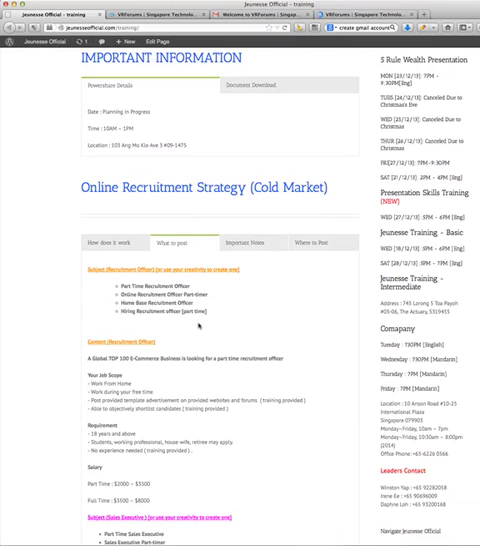
pyautogui.scroll(-3)
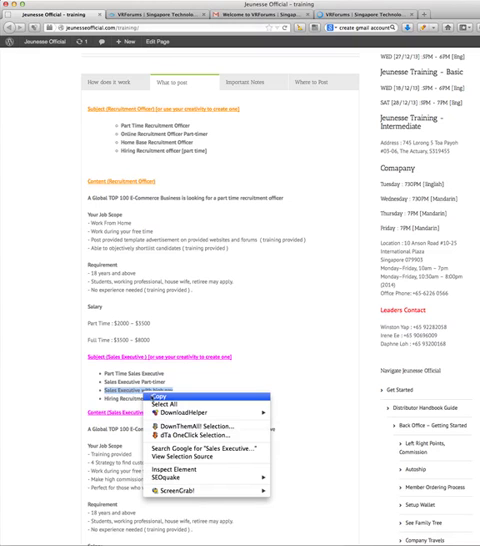
pyautogui.click(316, 16)
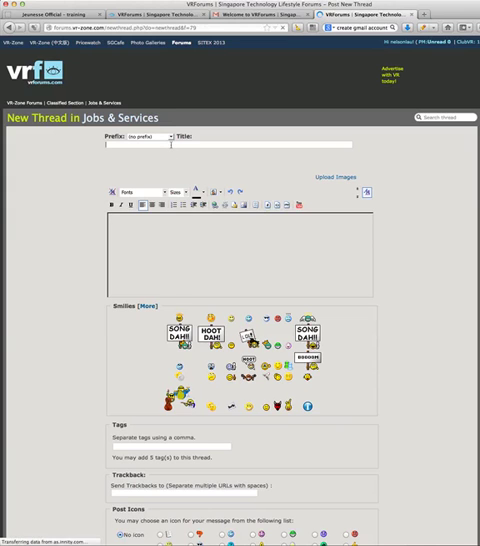
# Step: Title the thread 'Sales Executive with high pay' and paste the copied ad into the body
pyautogui.write('Sales Executive with high pay')
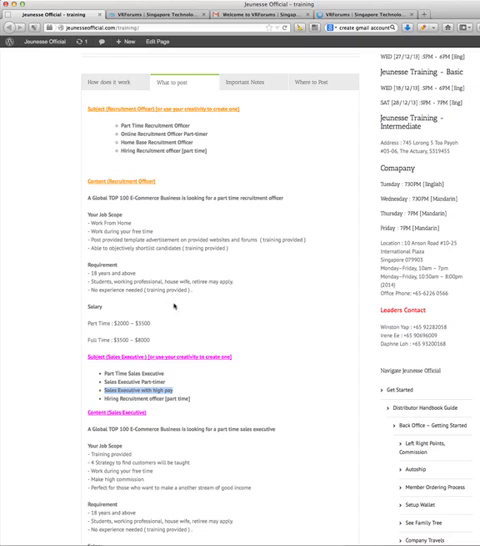
pyautogui.scroll(-3)
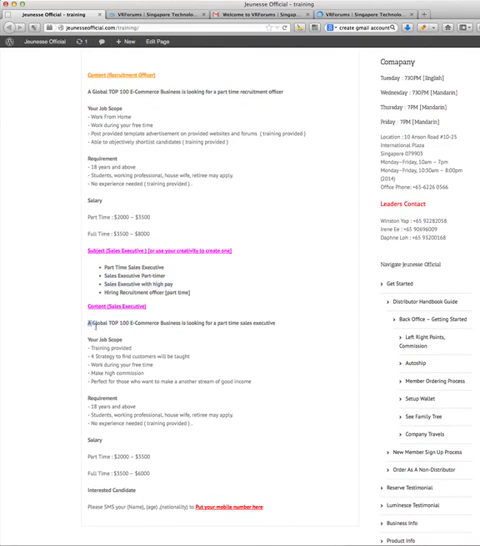
pyautogui.rightClick(200, 400)
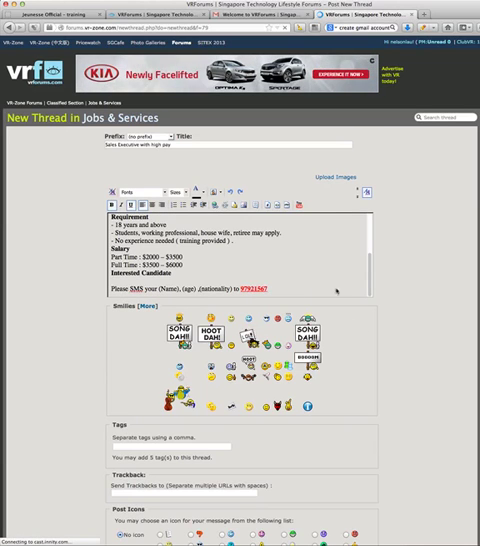
# Step: Submit the Sales Executive thread and bring up the Jeunesse SMS Reply Template
pyautogui.scroll(-3)
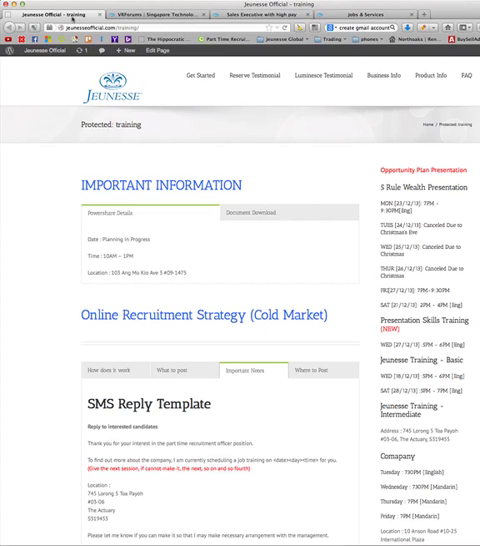
# Step: Download the Excel tracking sheet from the Tracking section and open it
pyautogui.scroll(-3)
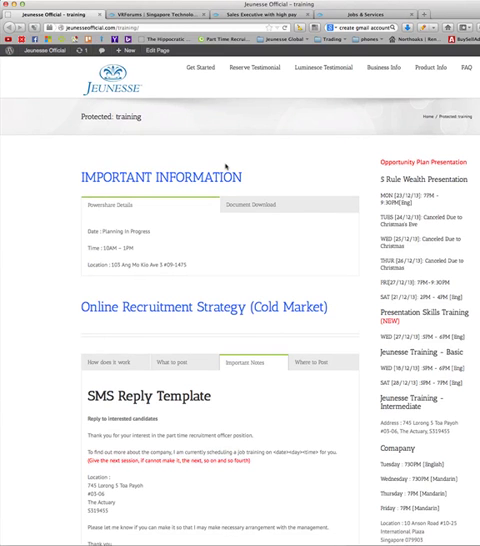
pyautogui.scroll(-3)
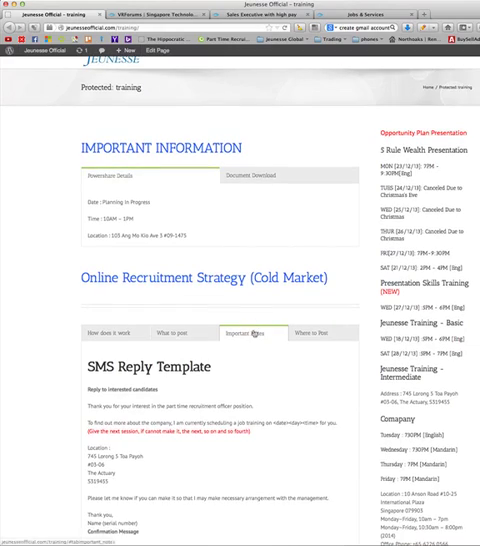
pyautogui.scroll(-3)
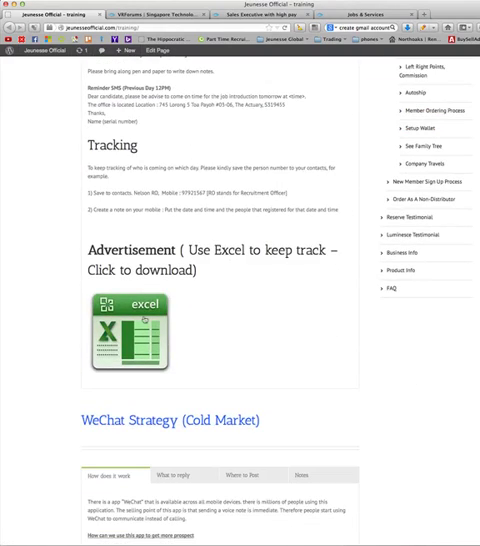
pyautogui.click(140, 324)
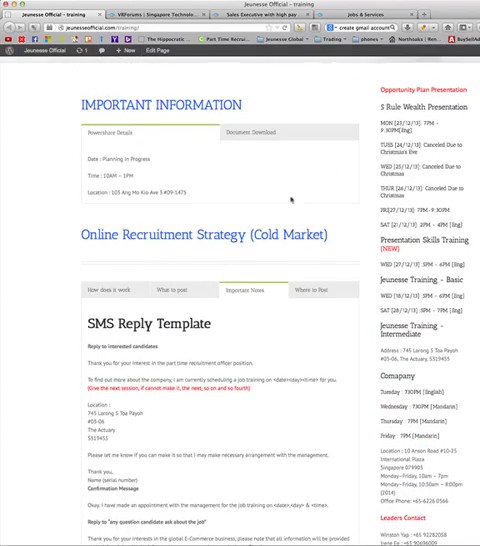
pyautogui.click(314, 292)
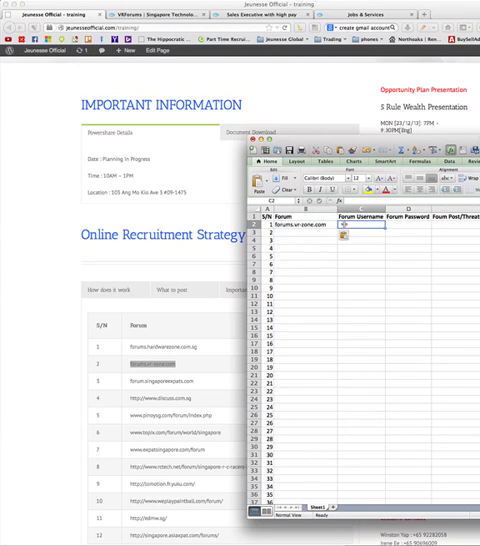
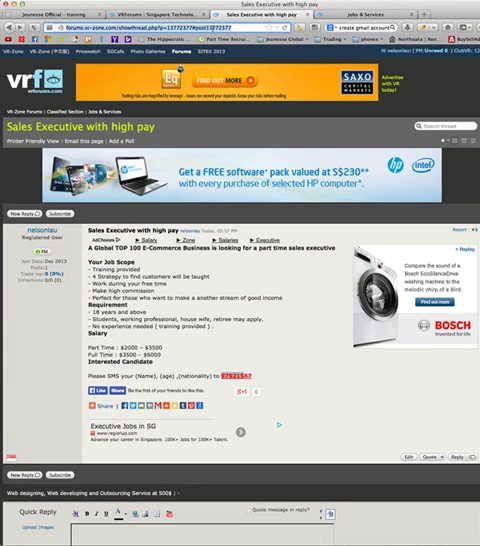
pyautogui.rightClick(230, 30)
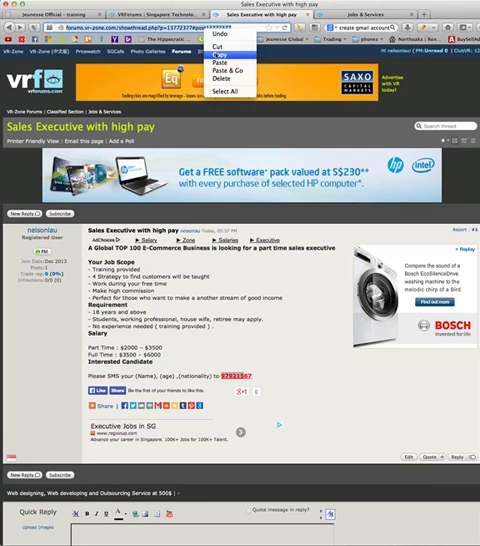